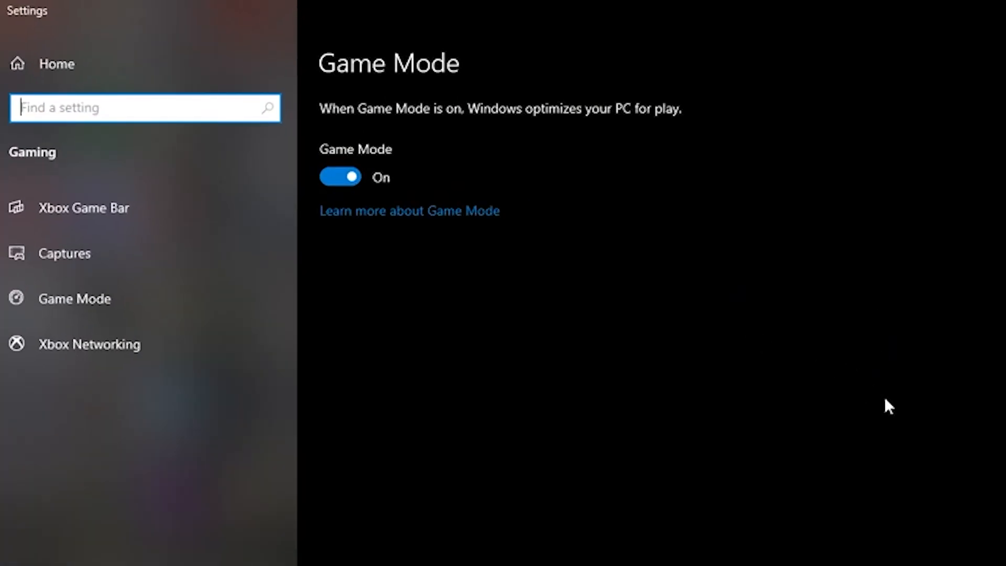
mouse_move(871, 375)
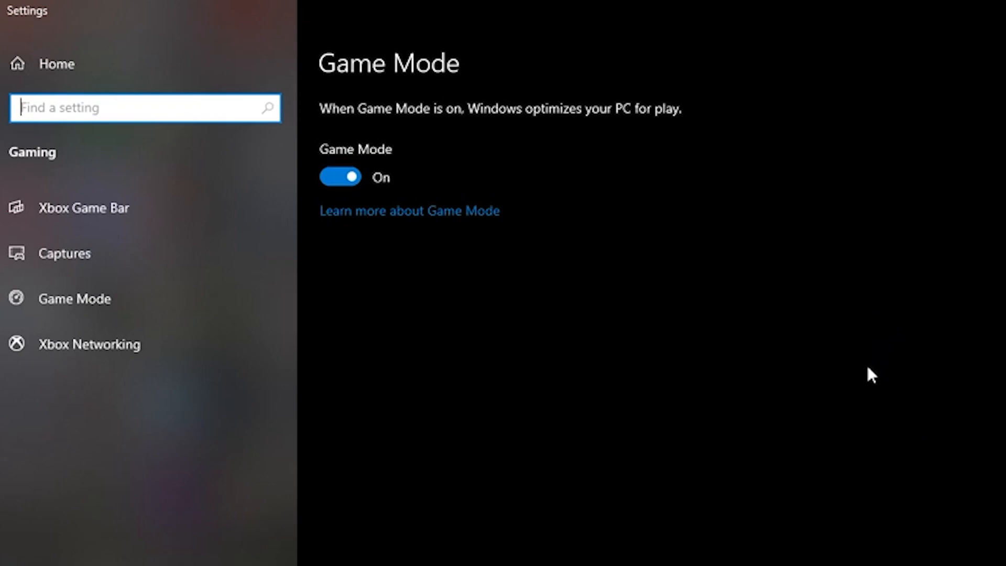
mouse_move(353, 160)
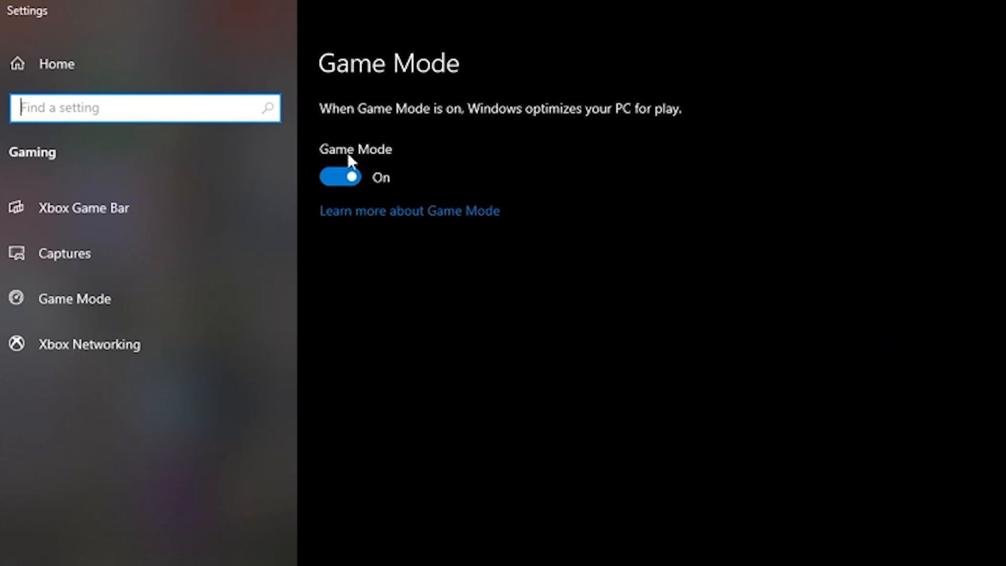
Bring up Gaming > Global Graphics and review the Radeon feature toggles (Chill on at 168 FPS).
left_click(84, 207)
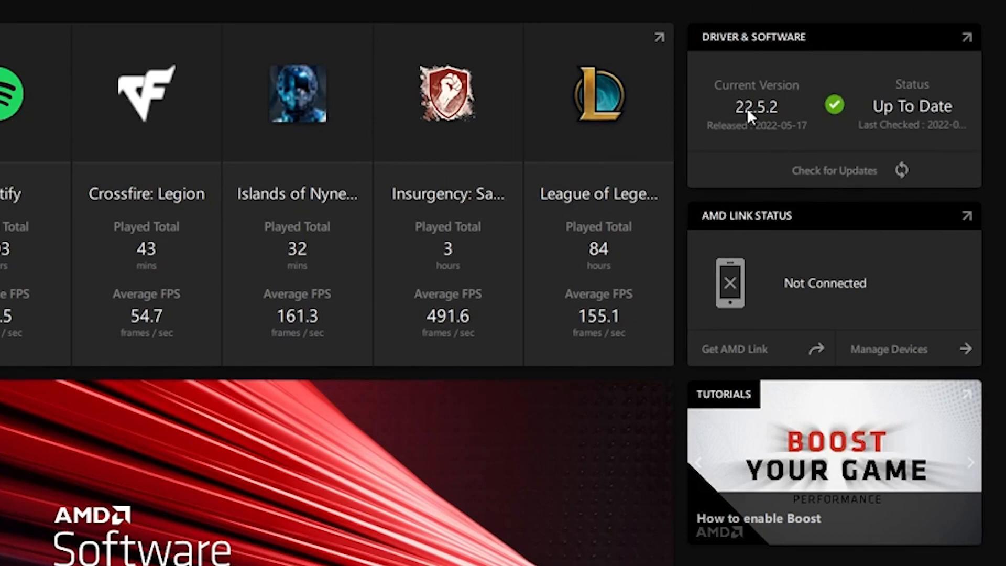
mouse_move(790, 149)
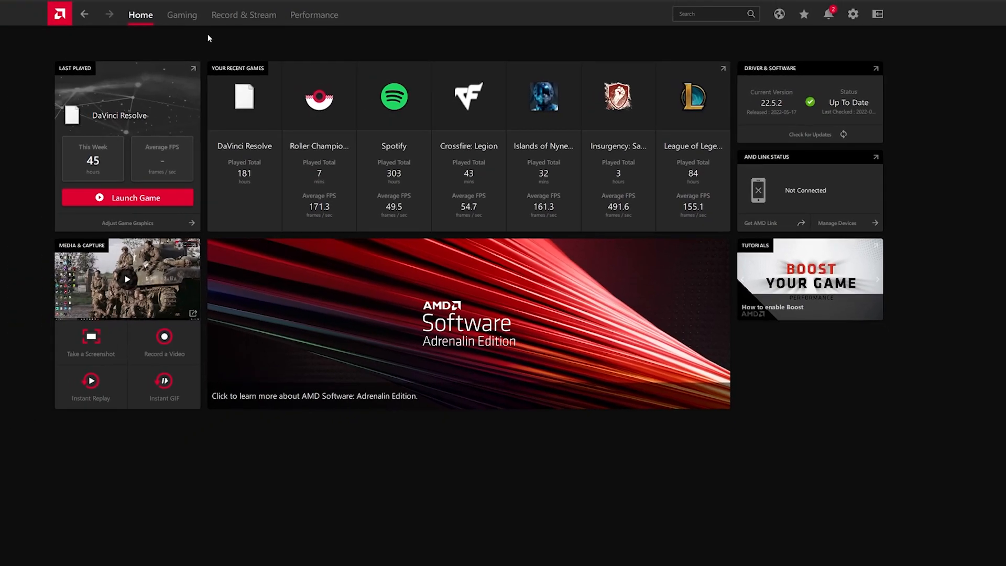
left_click(181, 14)
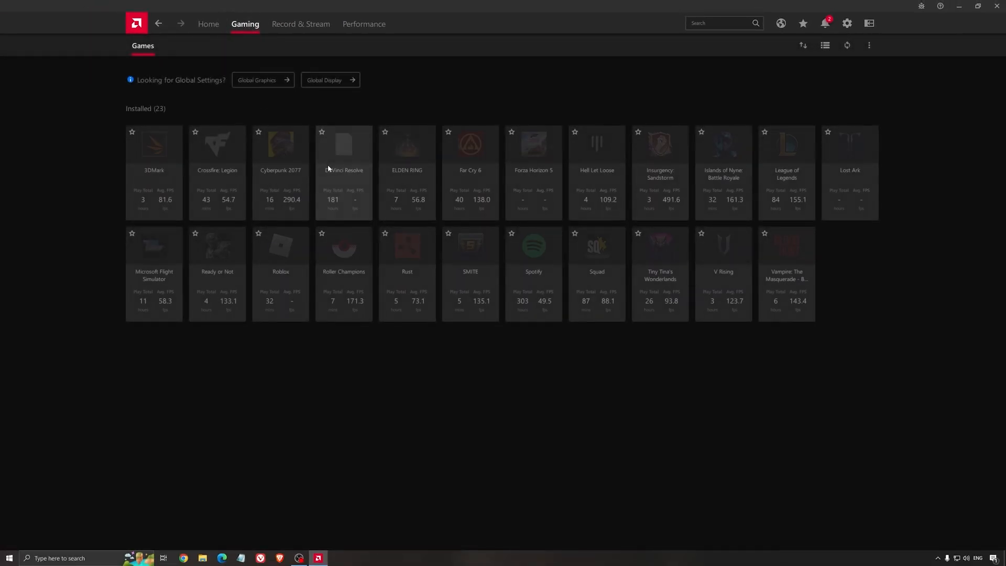
left_click(259, 80)
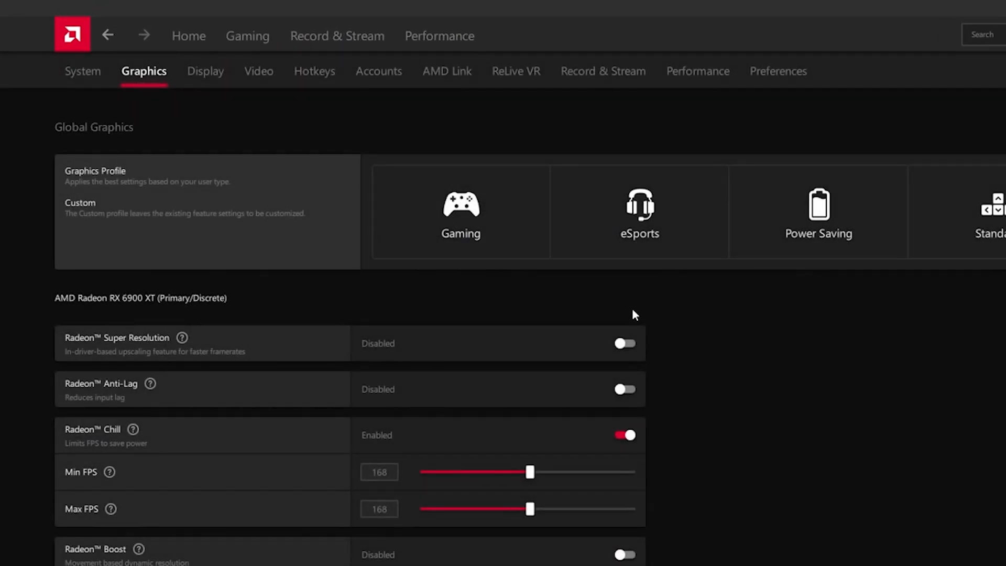
scroll("down", 3)
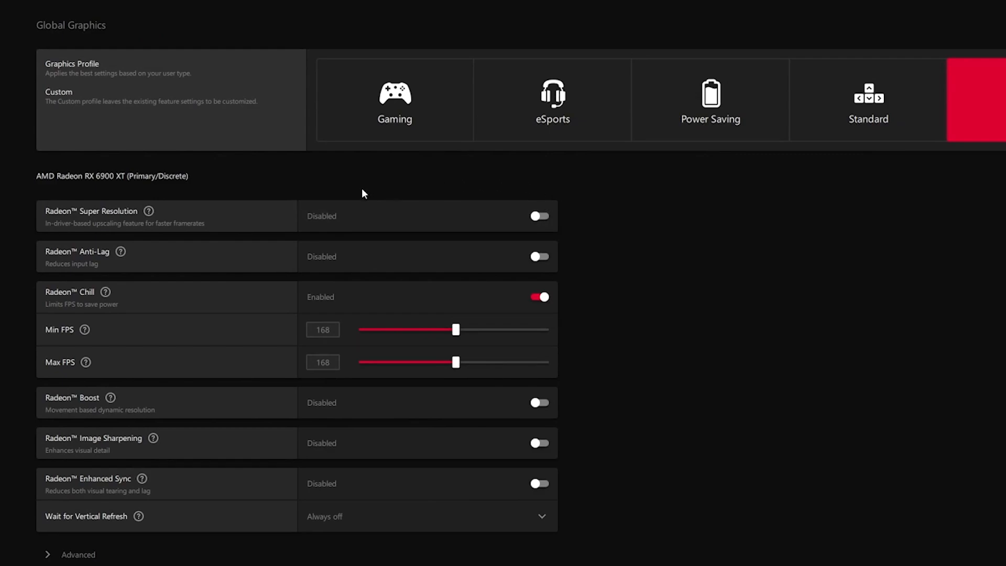
mouse_move(88, 190)
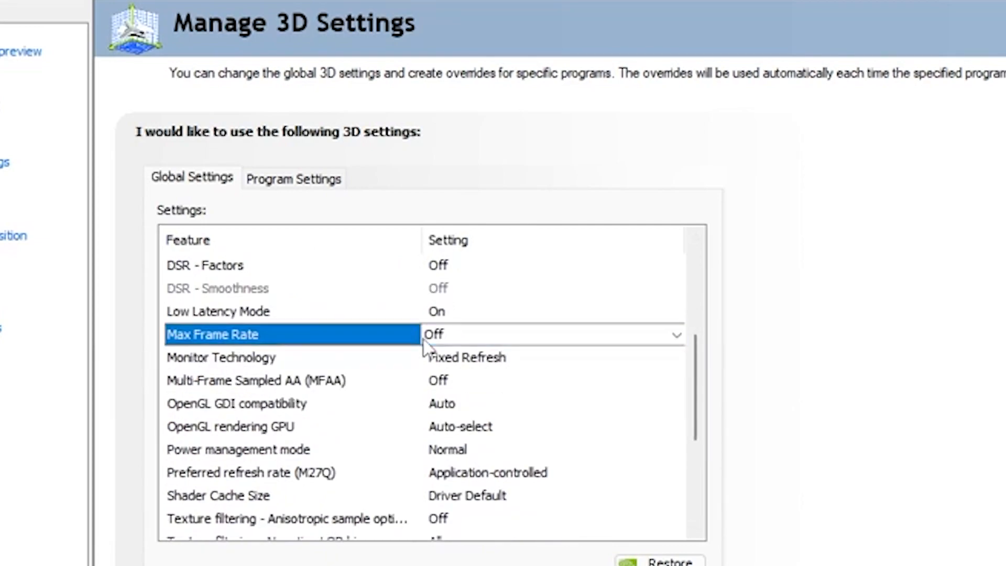
Enable the global Max Frame Rate and drag its cap to about 186 FPS.
left_click(676, 335)
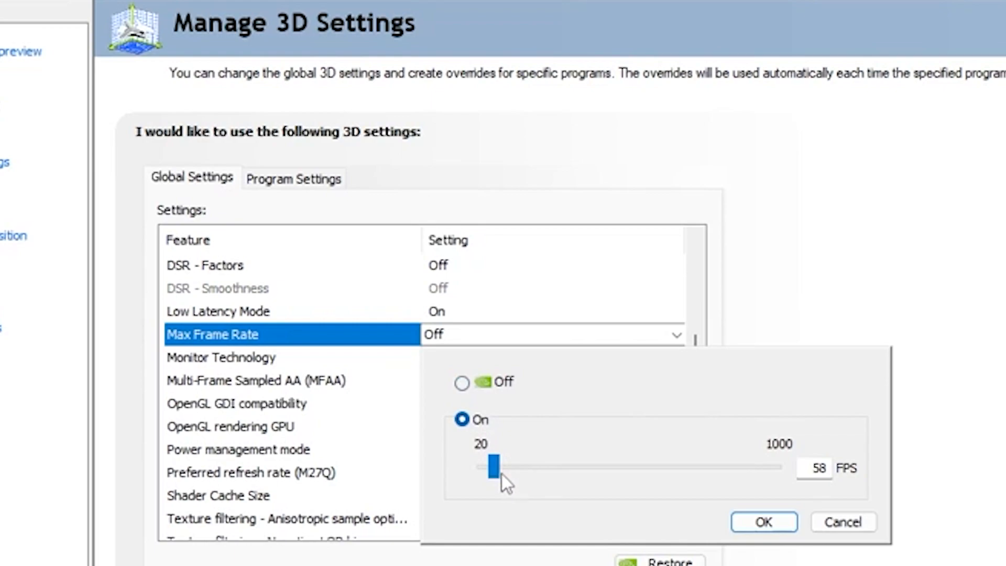
left_click_drag(492, 467, 529, 467)
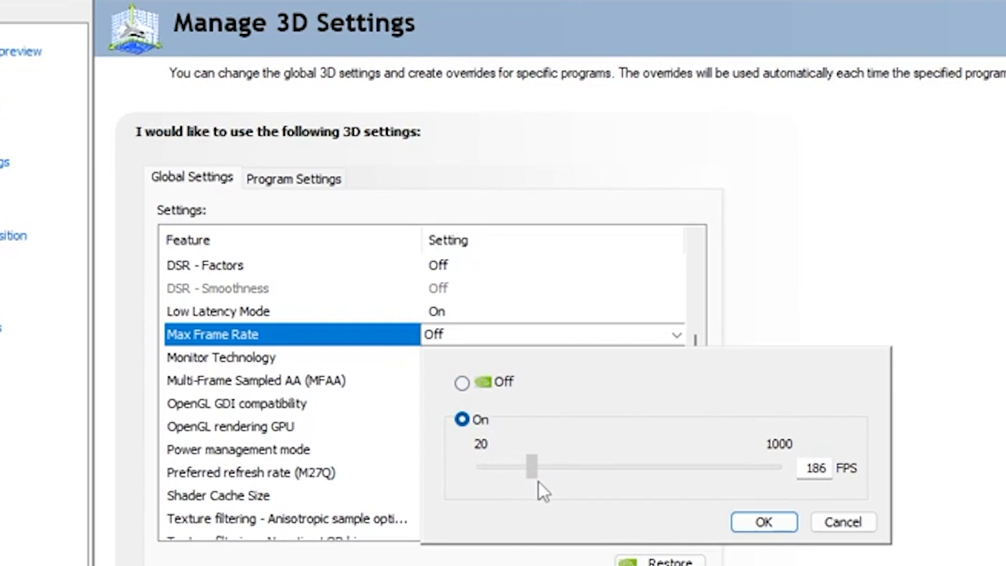
left_click_drag(531, 467, 525, 467)
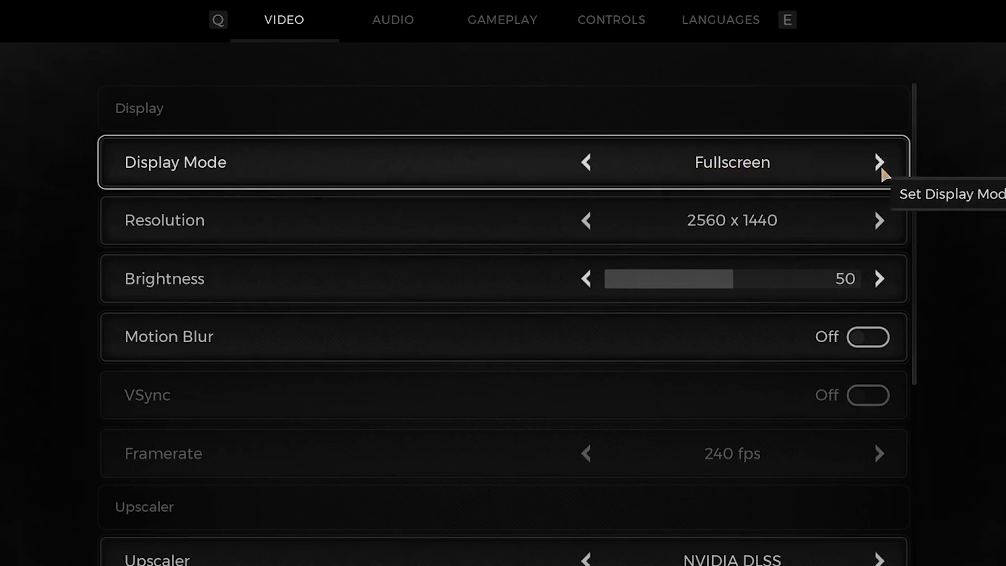
mouse_move(818, 166)
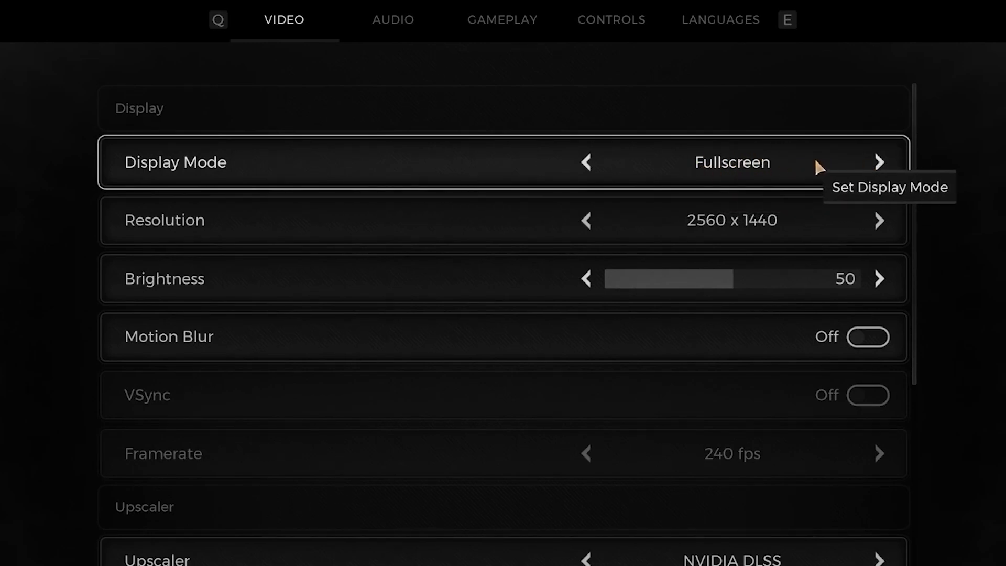
mouse_move(717, 224)
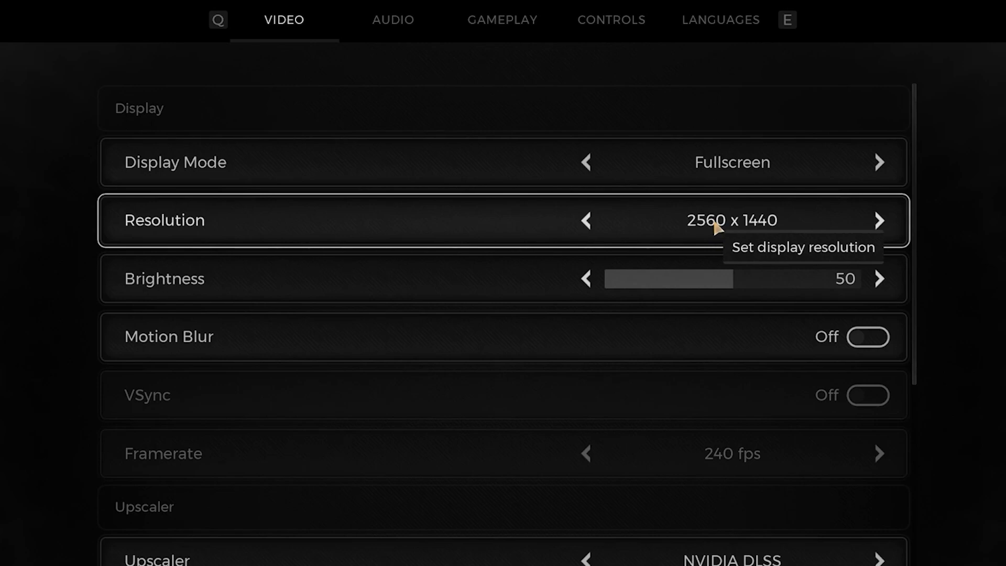
mouse_move(701, 228)
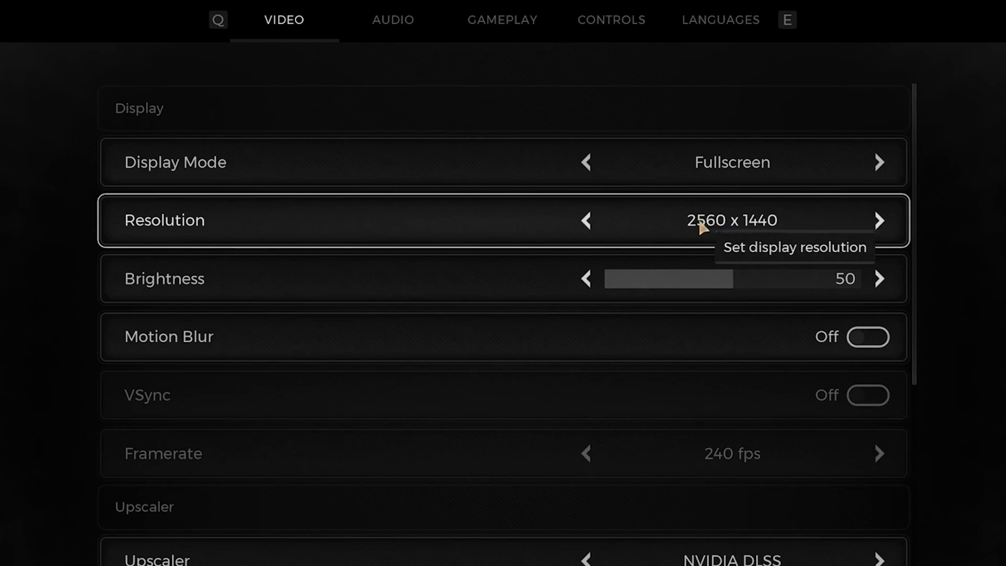
mouse_move(607, 356)
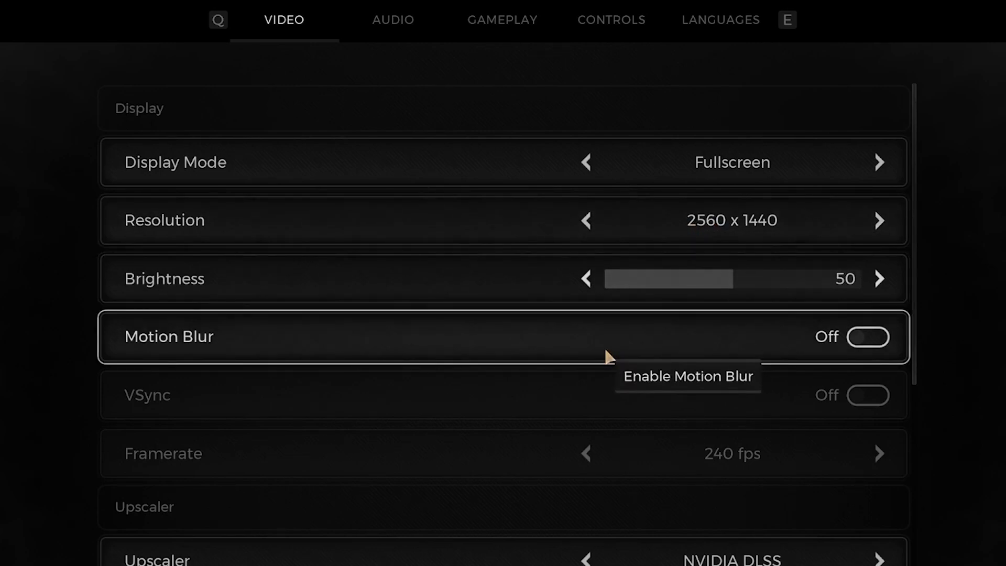
Set the game's Framerate option to Unlocked, leaving Motion Blur and VSync off.
scroll("down", 3)
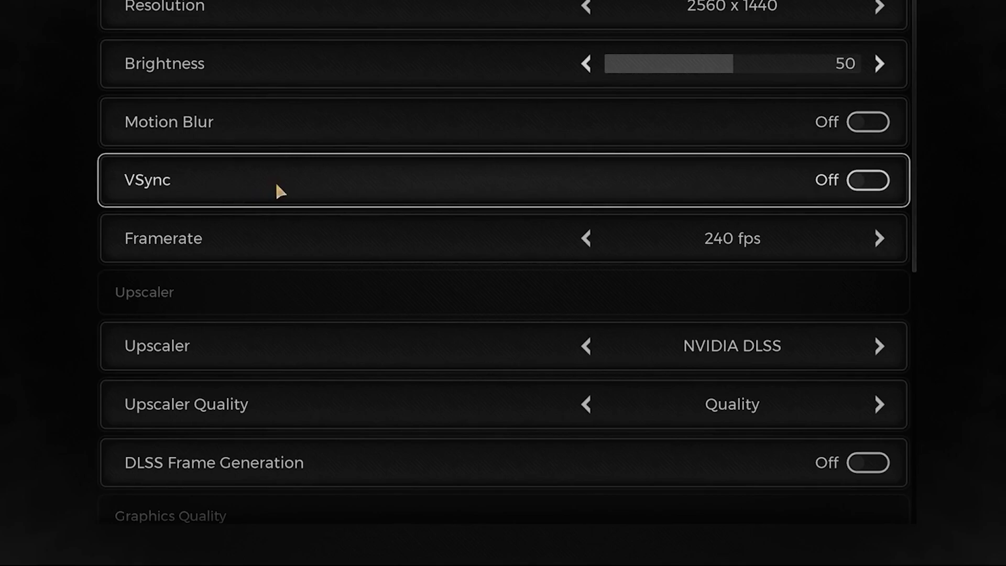
left_click(879, 238)
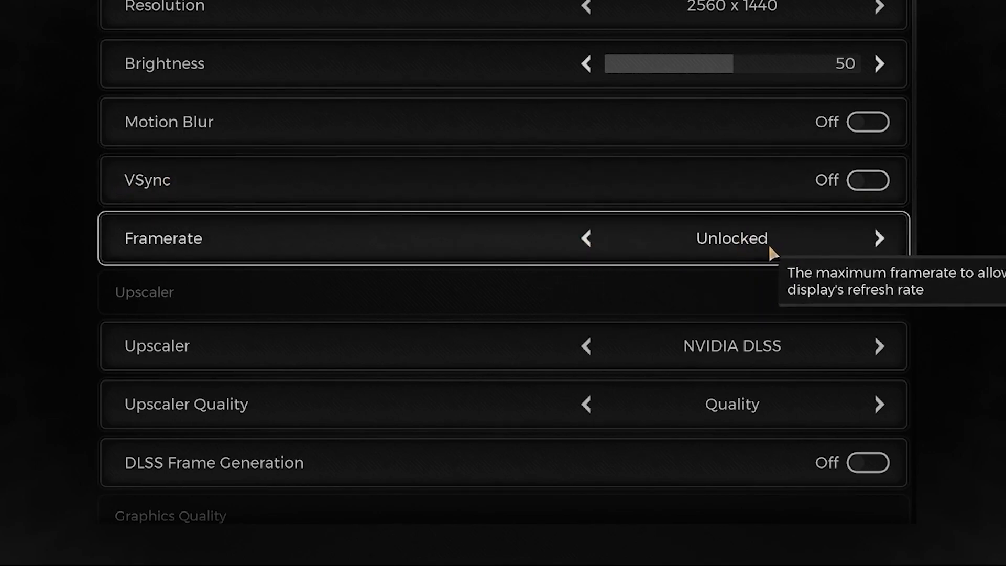
mouse_move(987, 242)
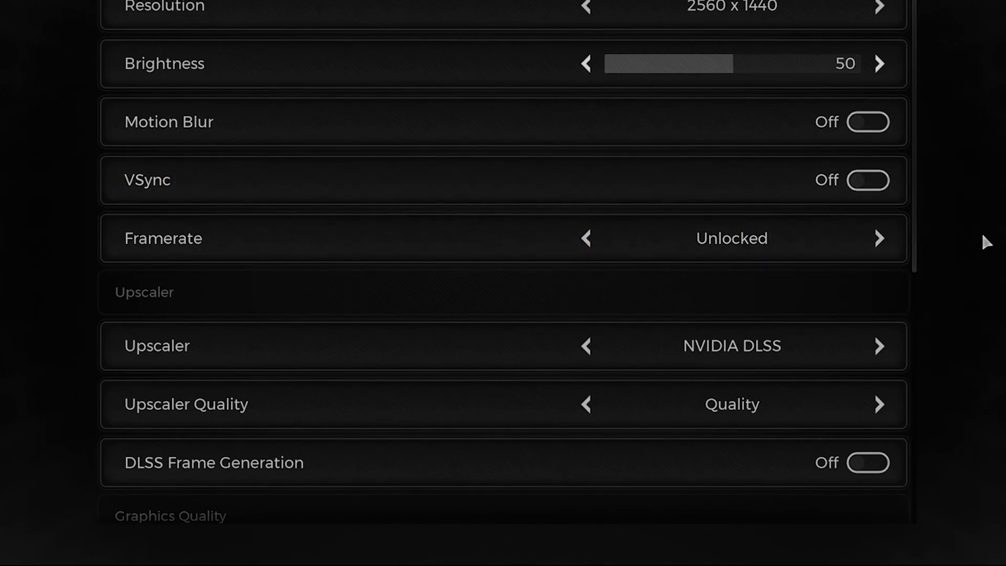
scroll("down", 3)
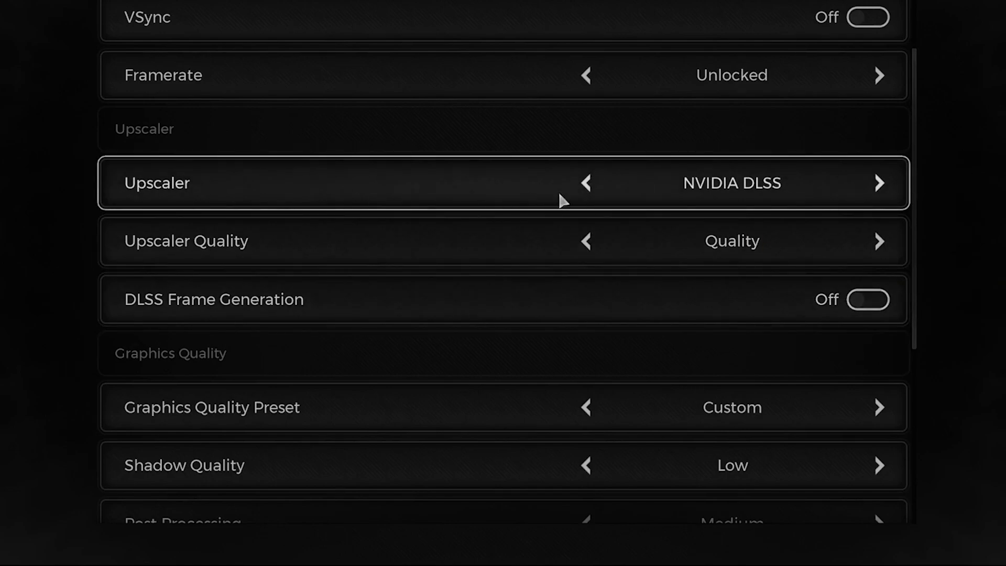
mouse_move(626, 196)
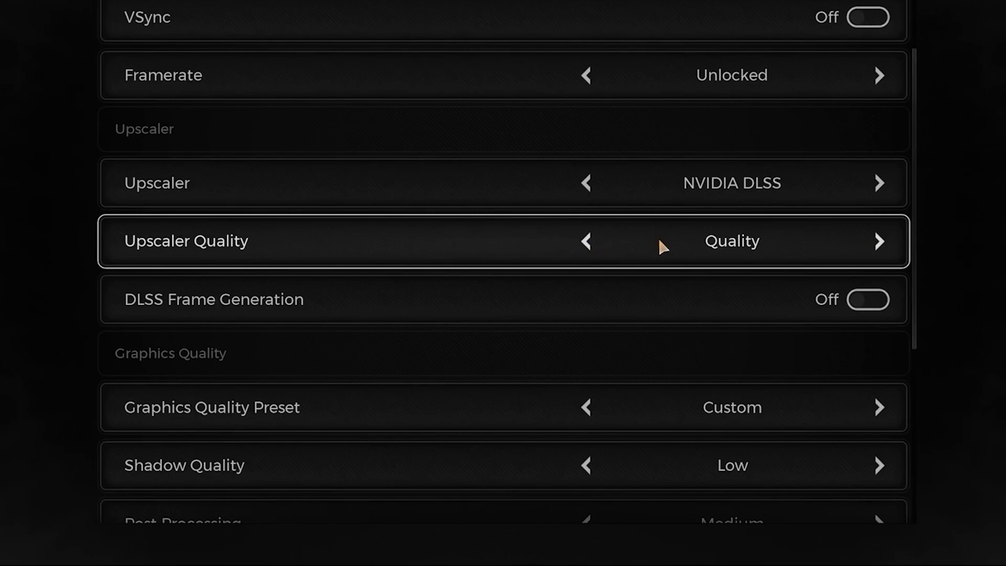
scroll("down", 3)
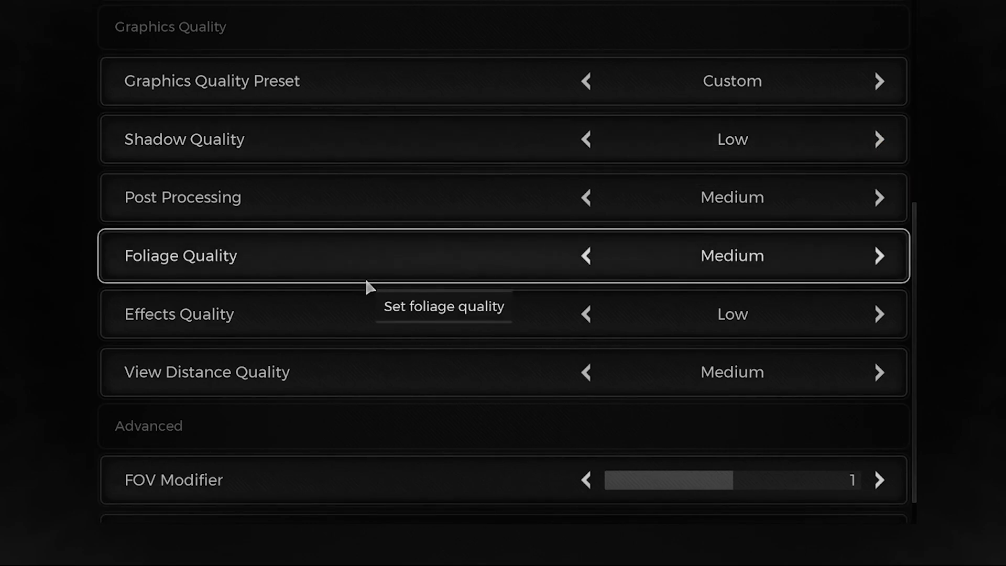
mouse_move(628, 130)
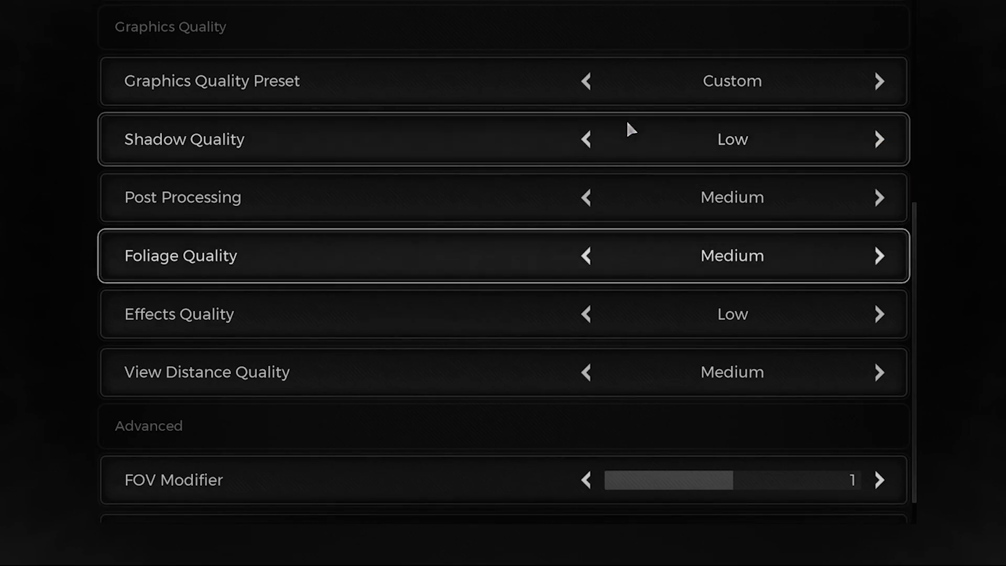